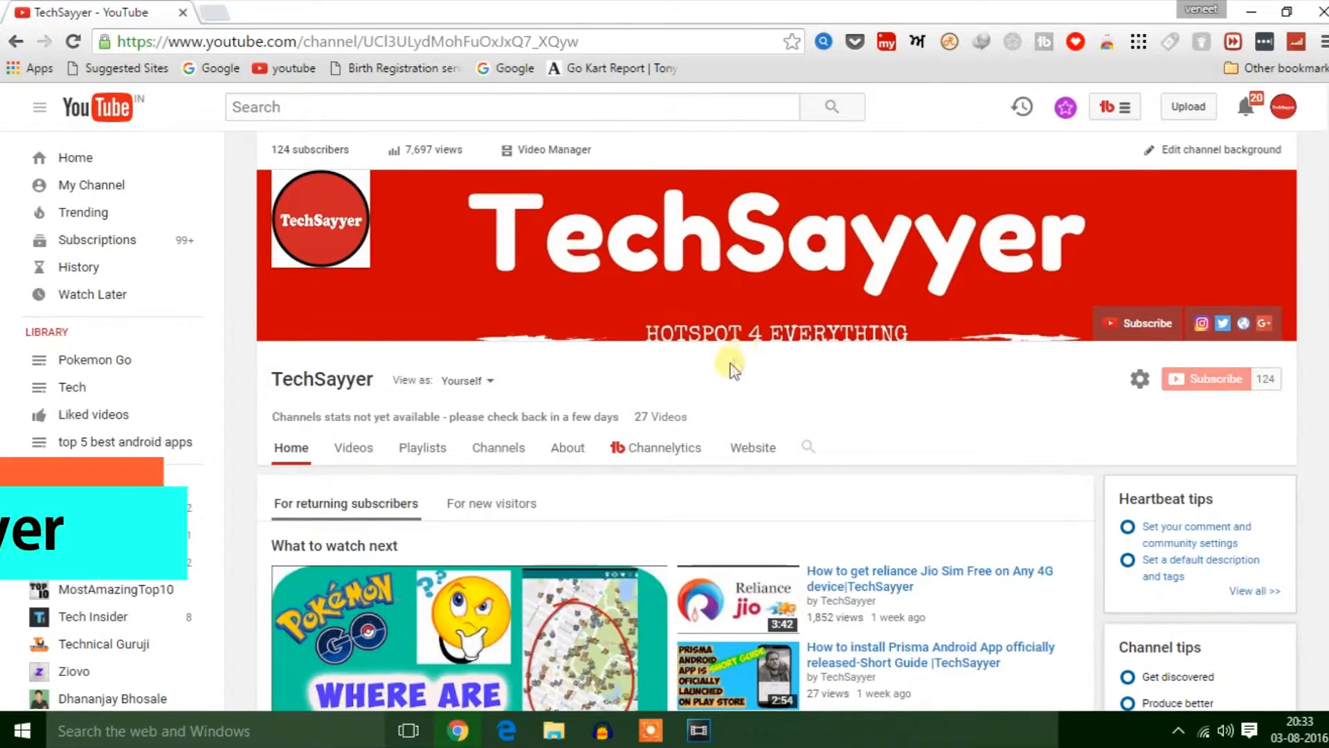
Step: Browse down the TechSayyer channel home page, then switch to its Videos list
scroll("down", 3)
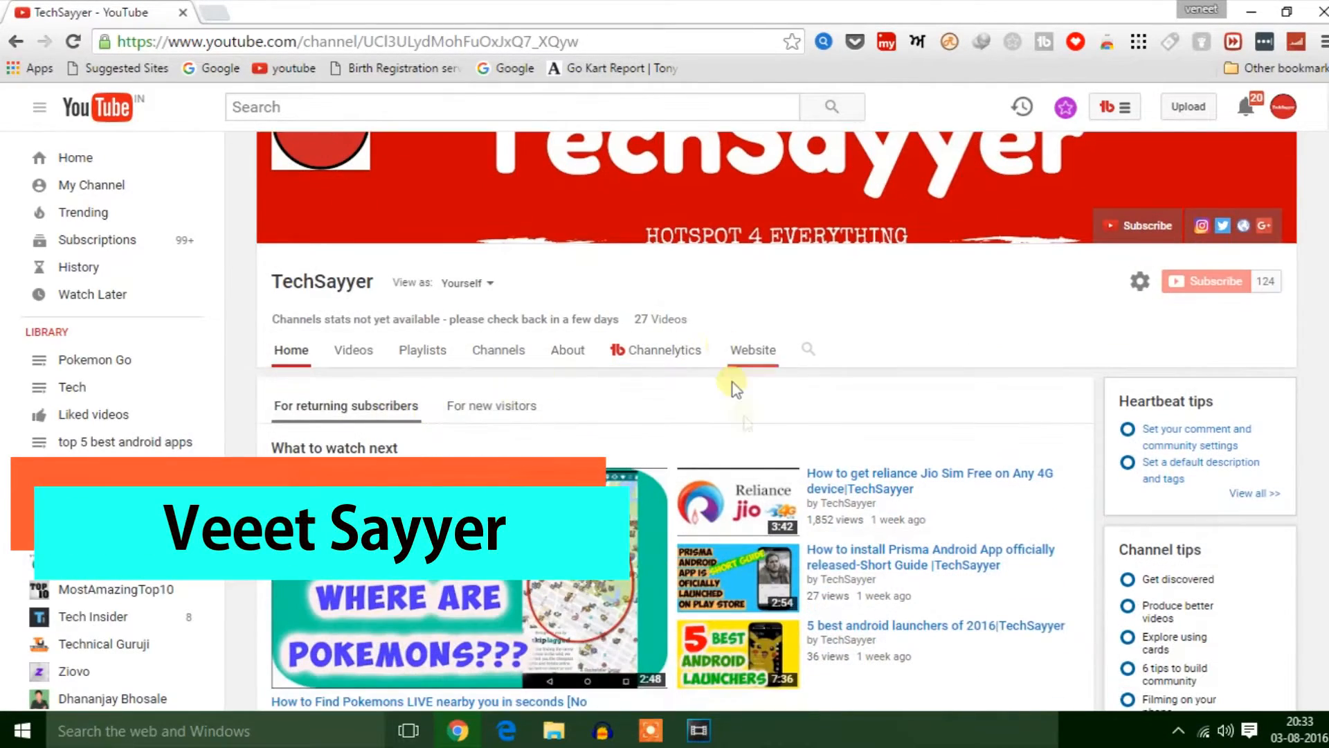
scroll("down", 3)
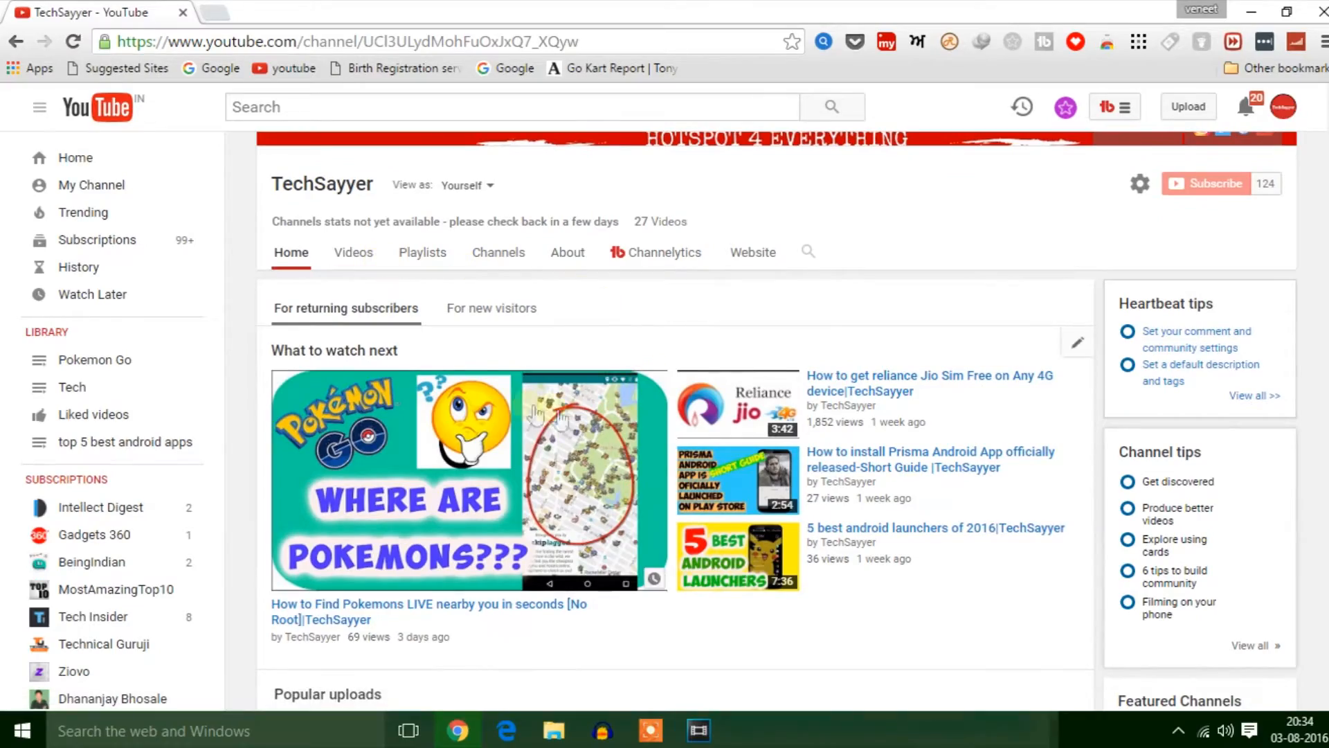
scroll("down", 3)
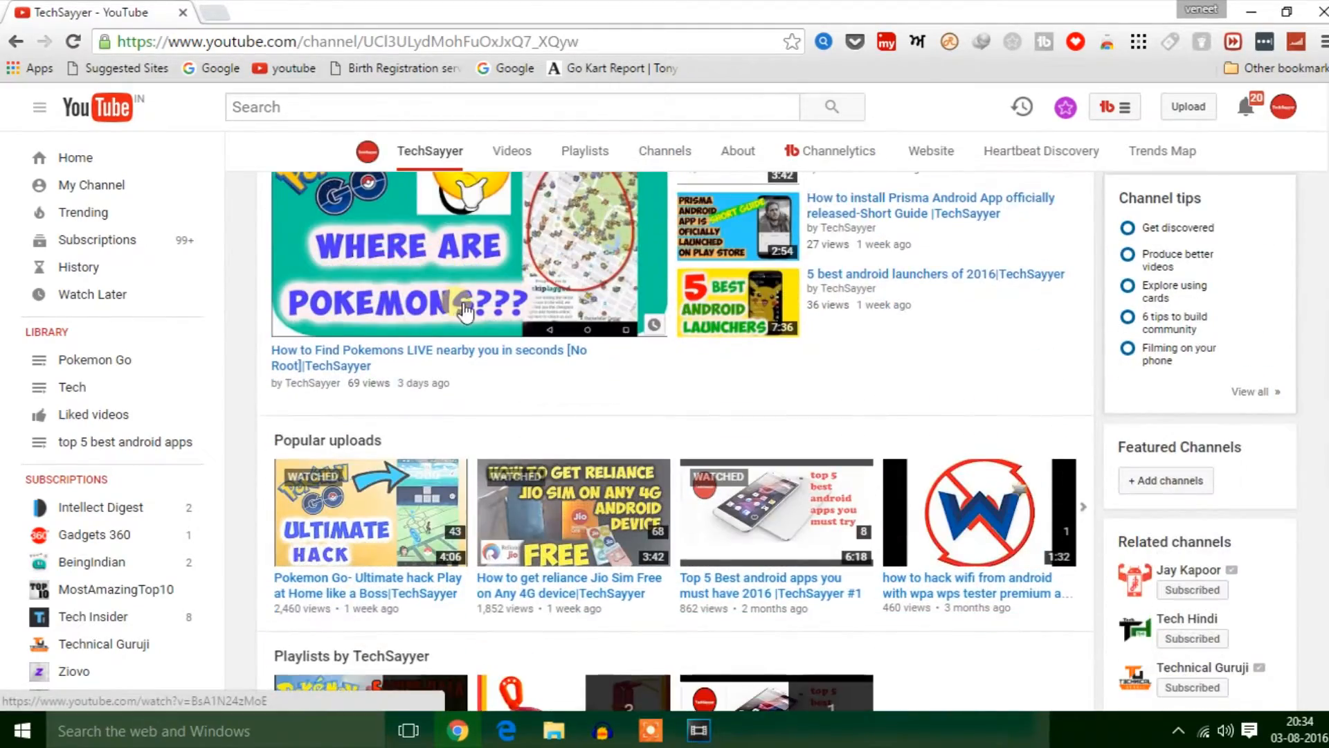
scroll("down", 3)
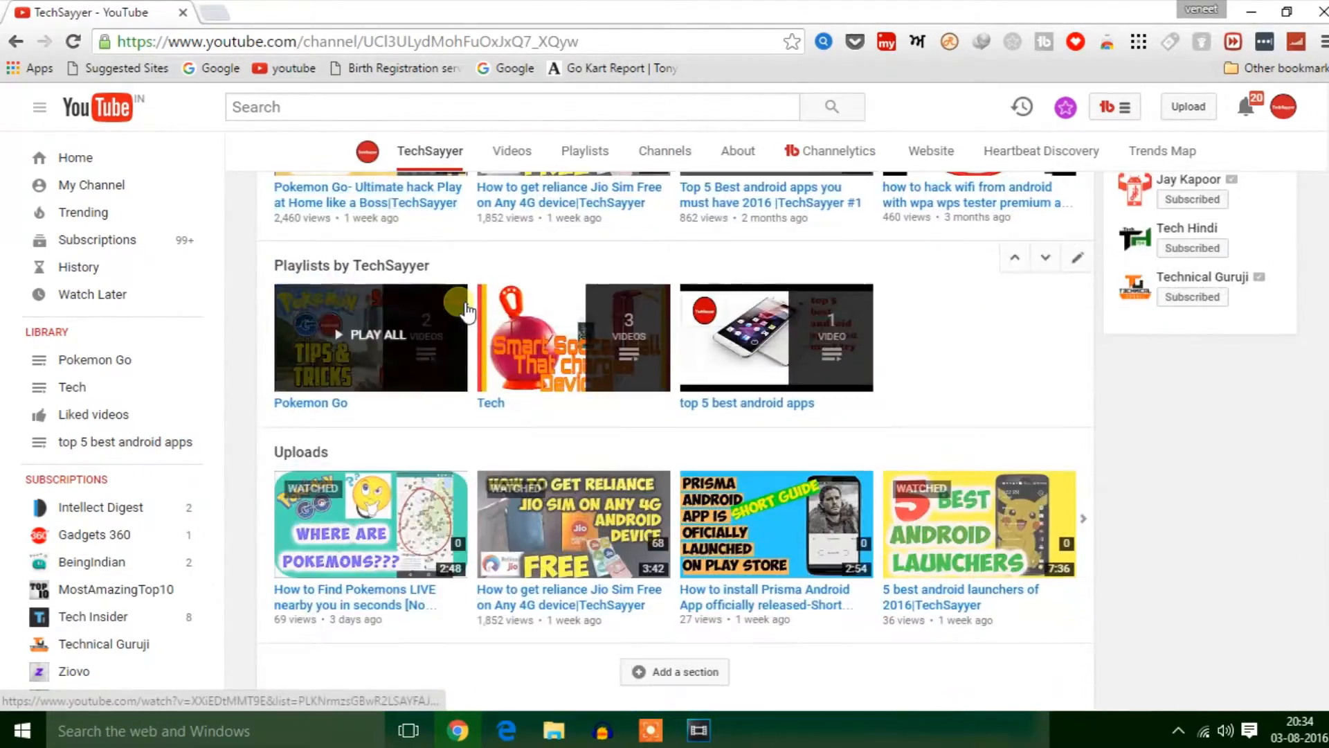
scroll("down", 3)
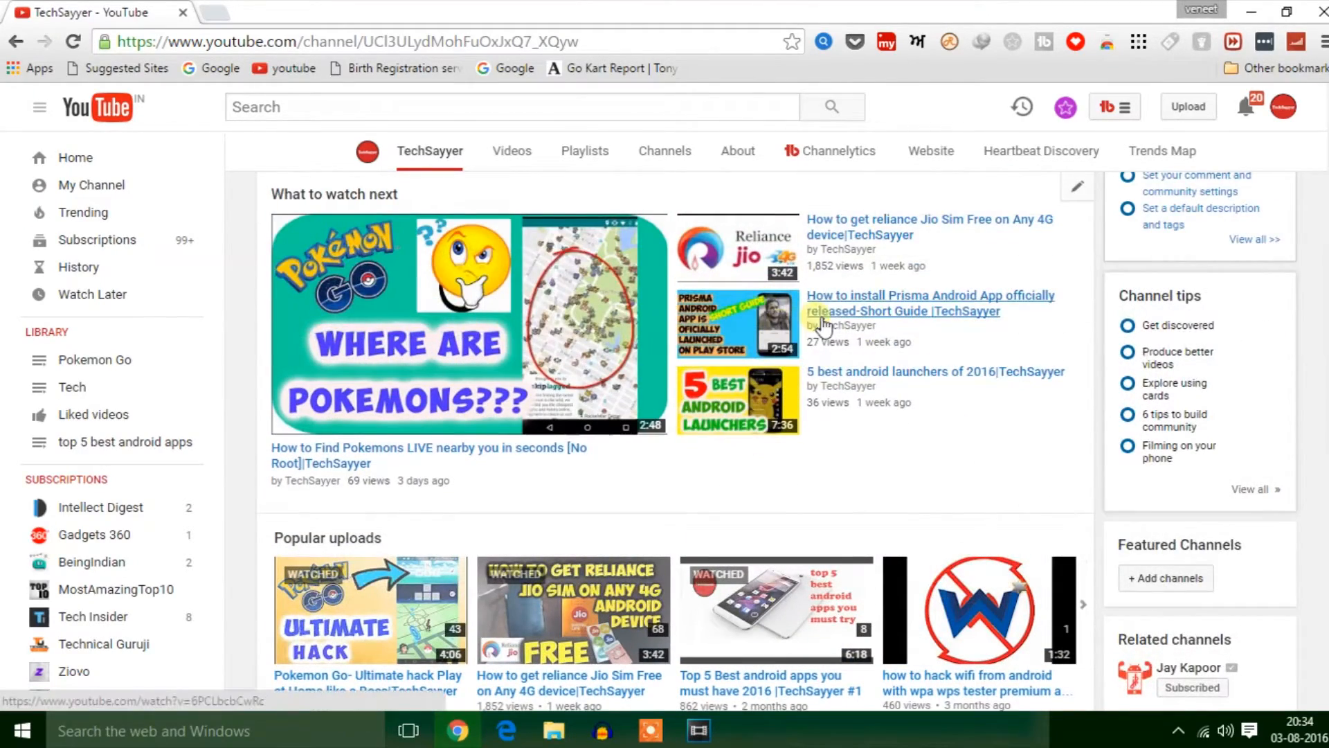
left_click(511, 151)
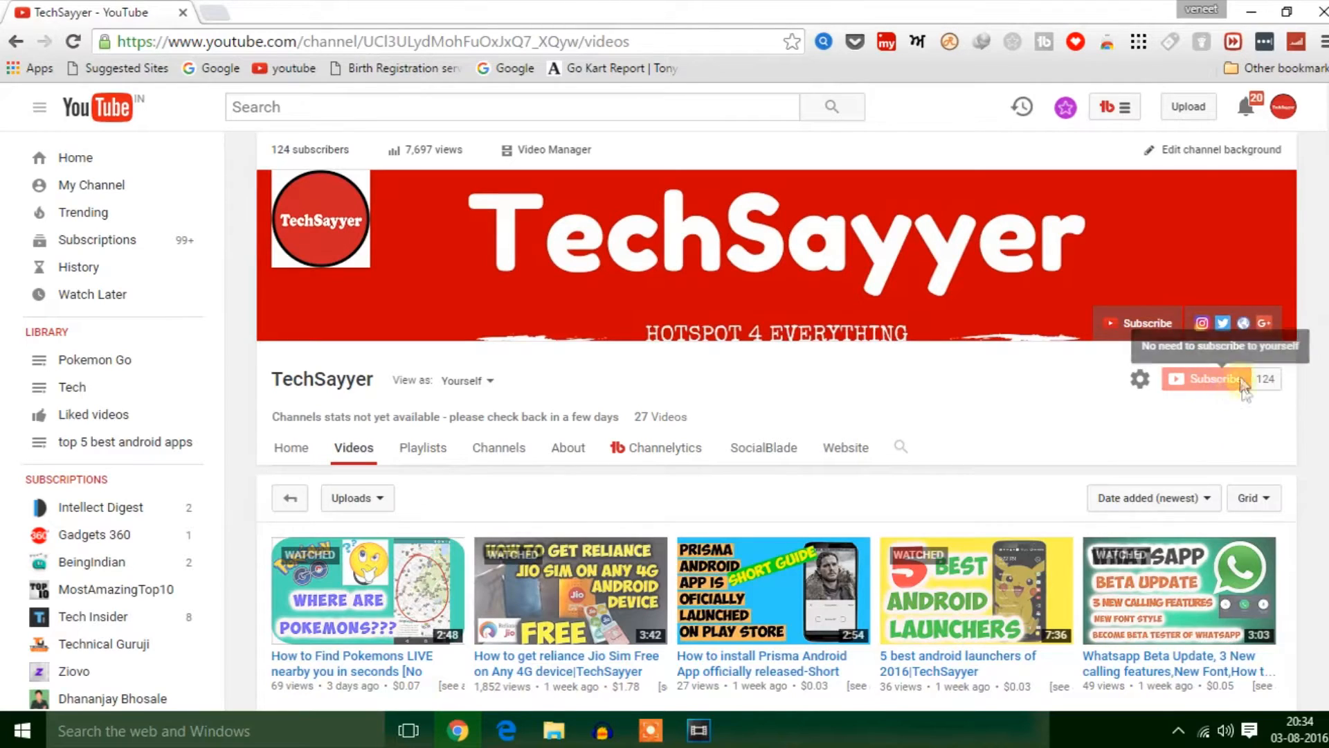
mouse_move(1195, 407)
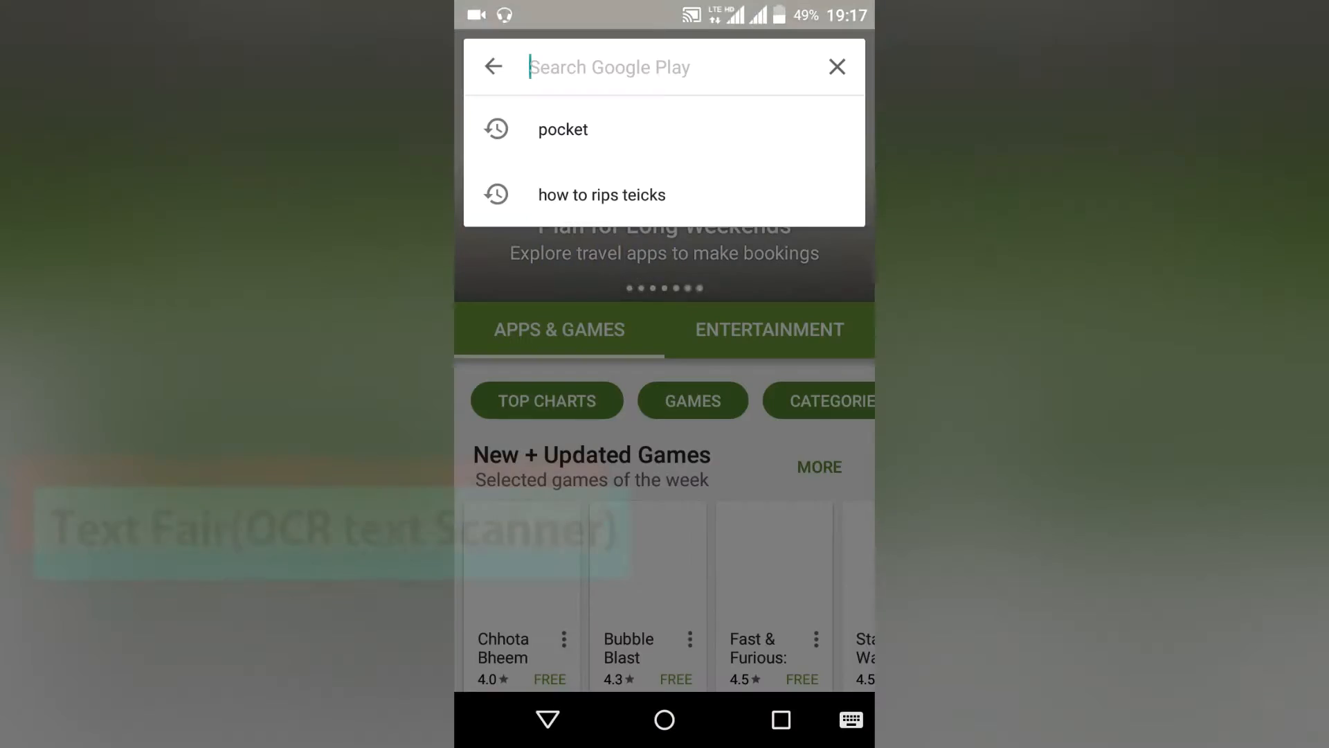
Step: Search Play Store for 'text fairy' and install Text Fairy (OCR Text Scanner)
type("text fairy")
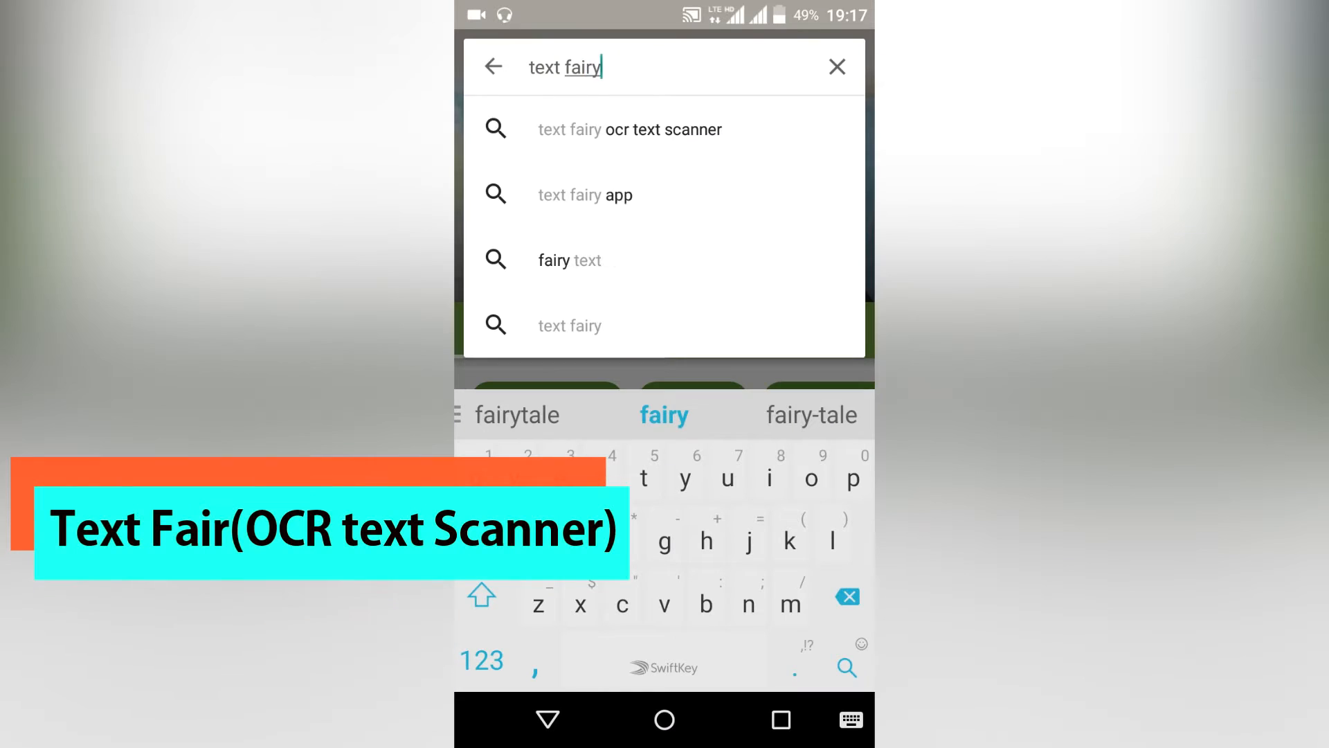
left_click(631, 129)
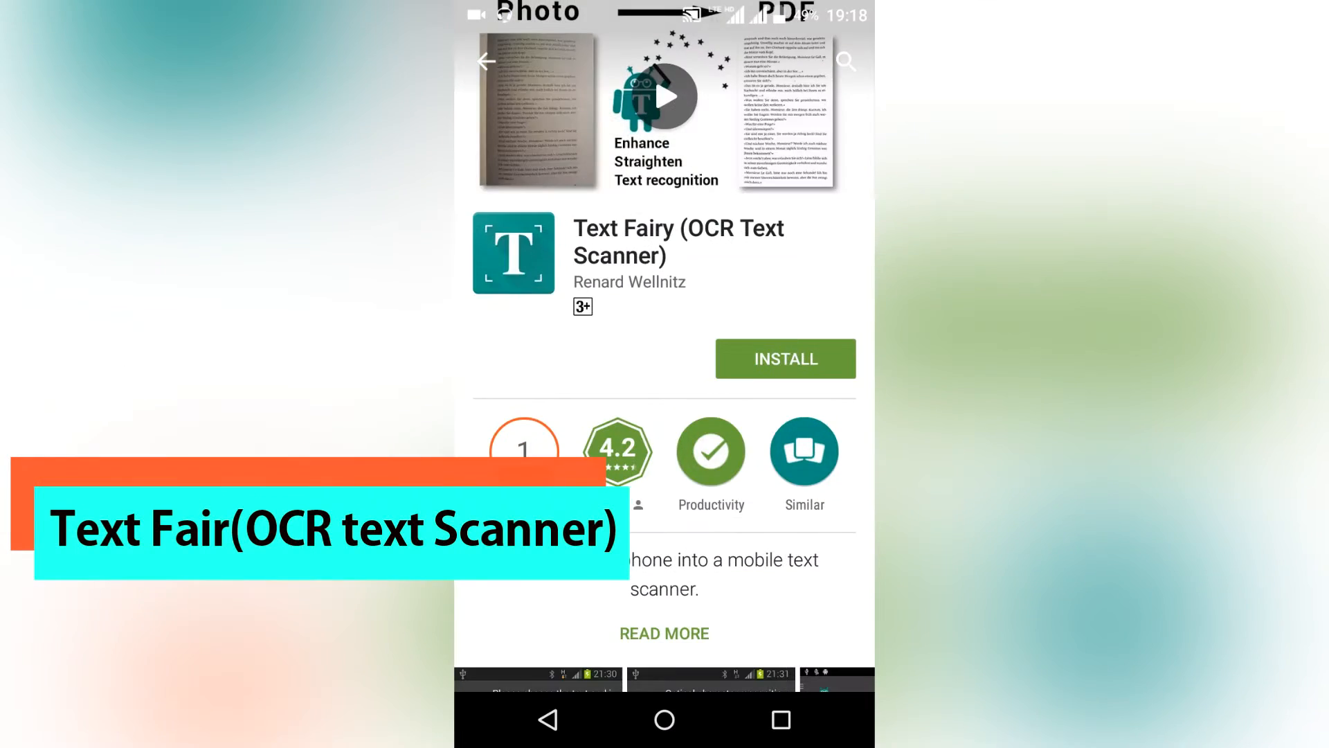
left_click(784, 357)
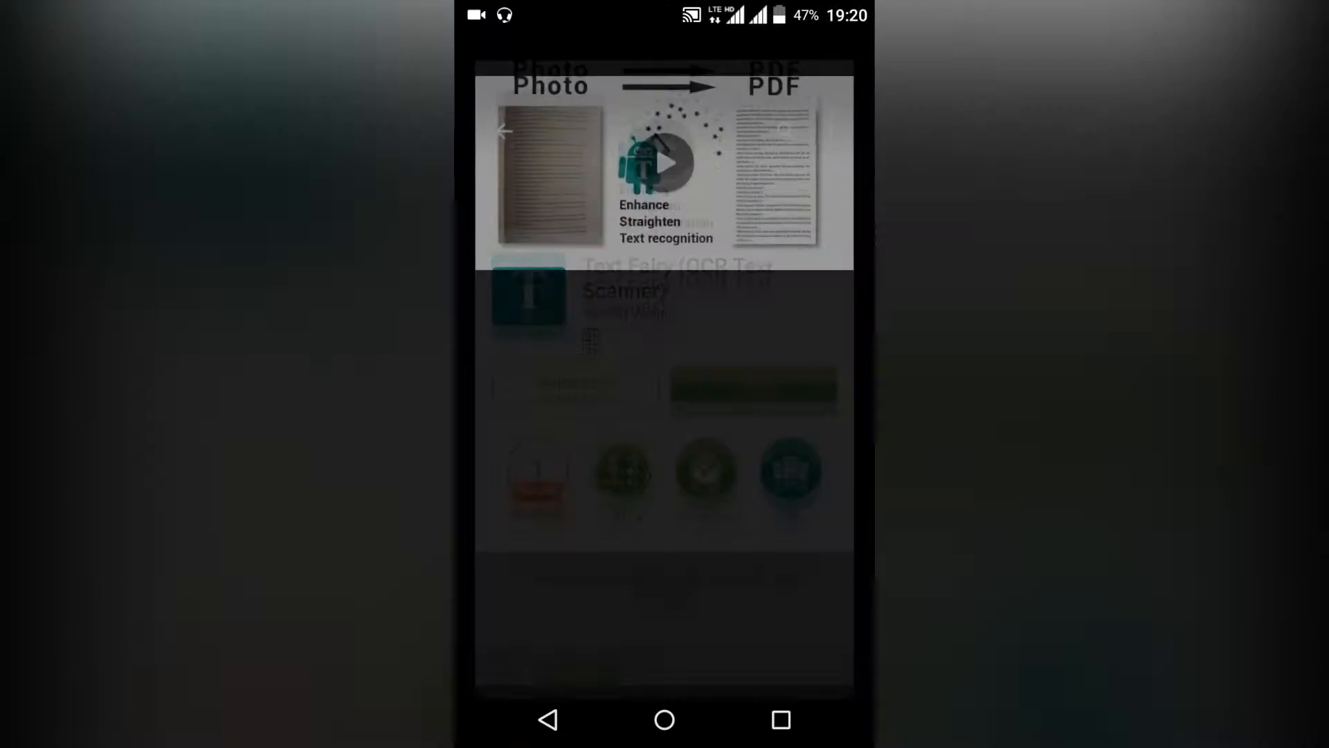
Step: Launch Text Fairy and look through its downloadable recognition languages list
left_click(486, 61)
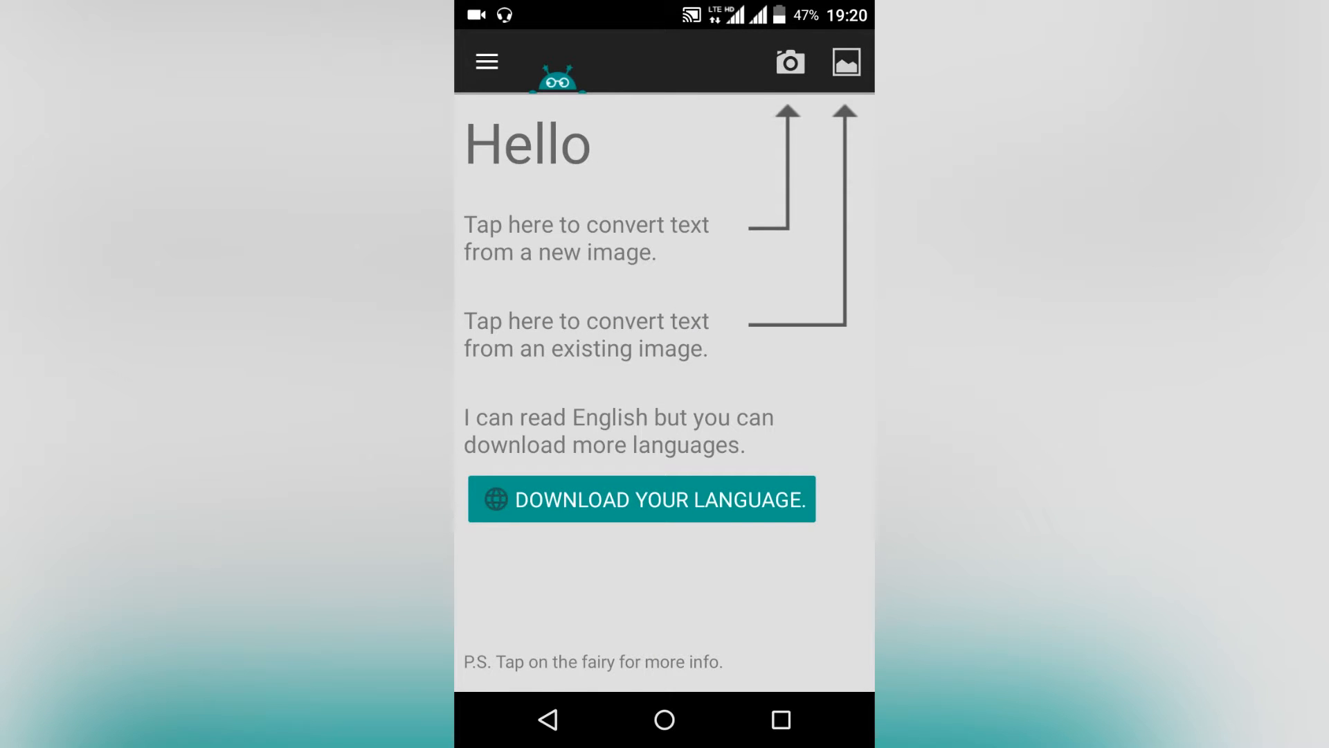
left_click(641, 500)
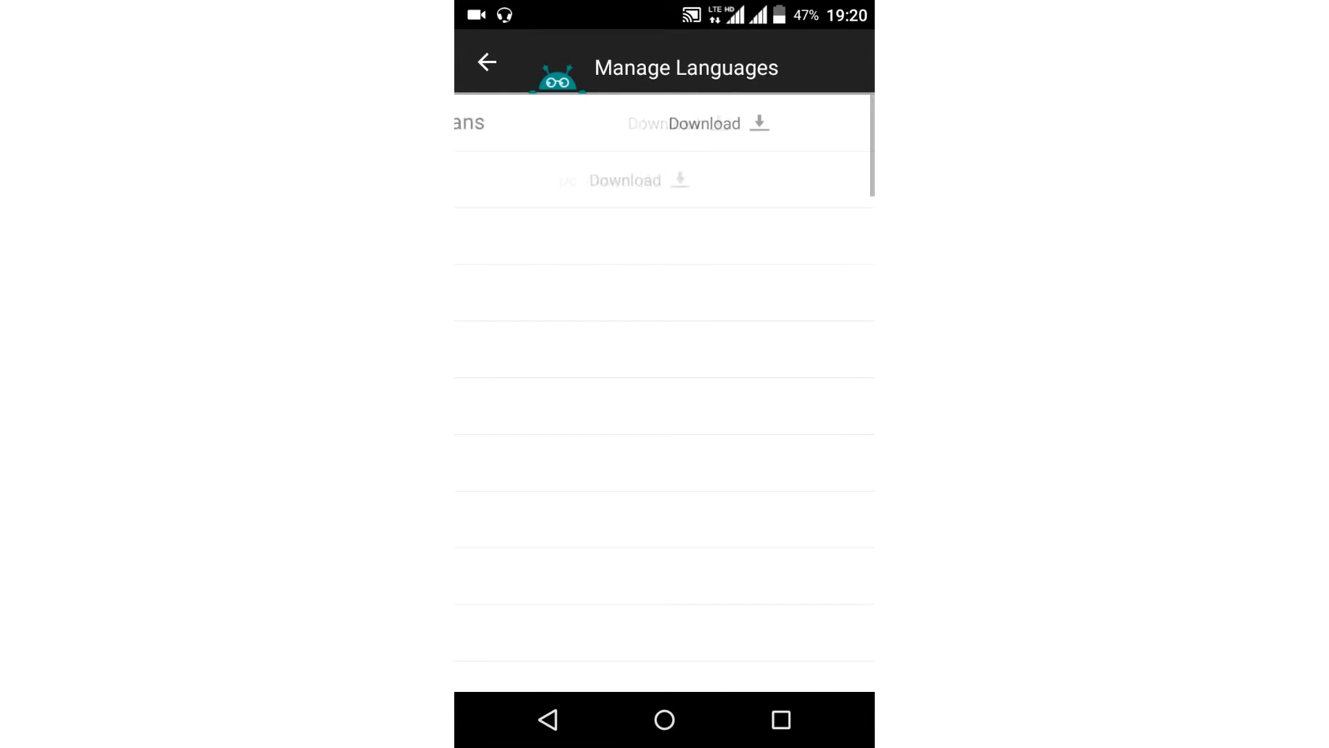
scroll("down", 3)
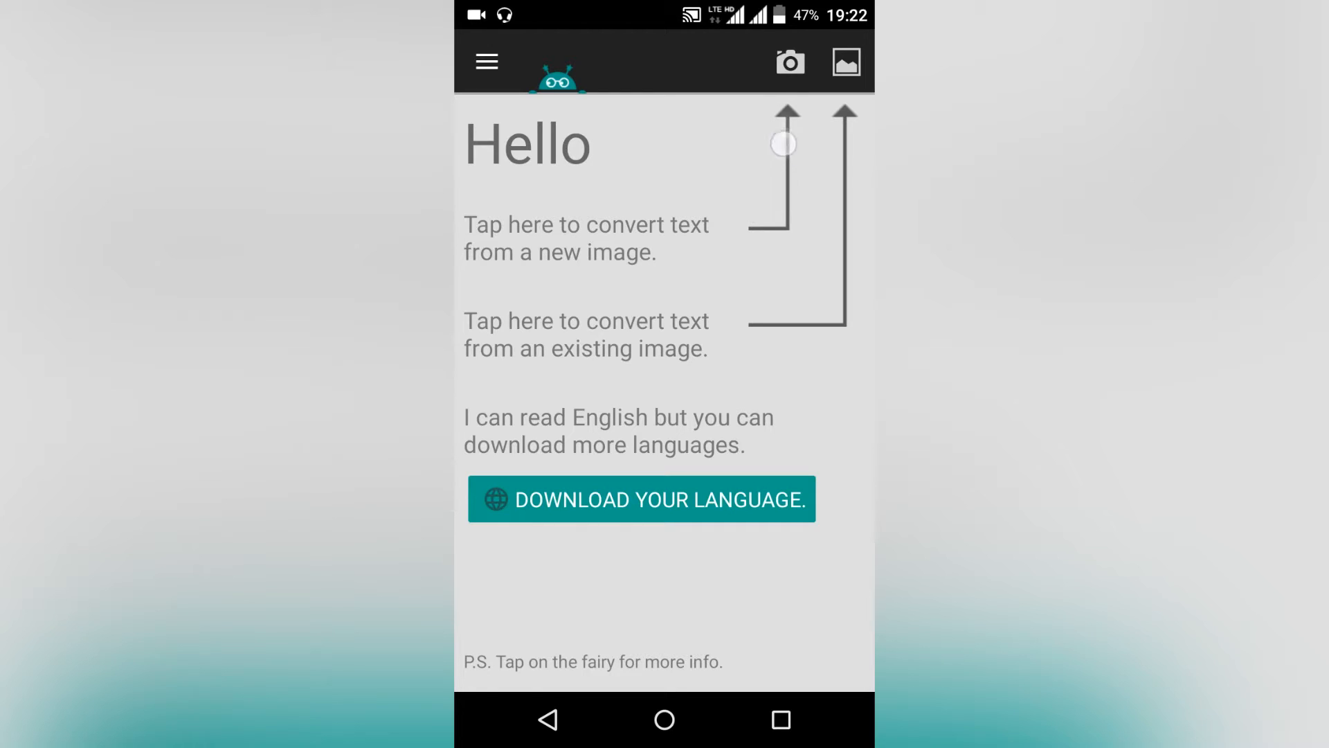
mouse_move(835, 128)
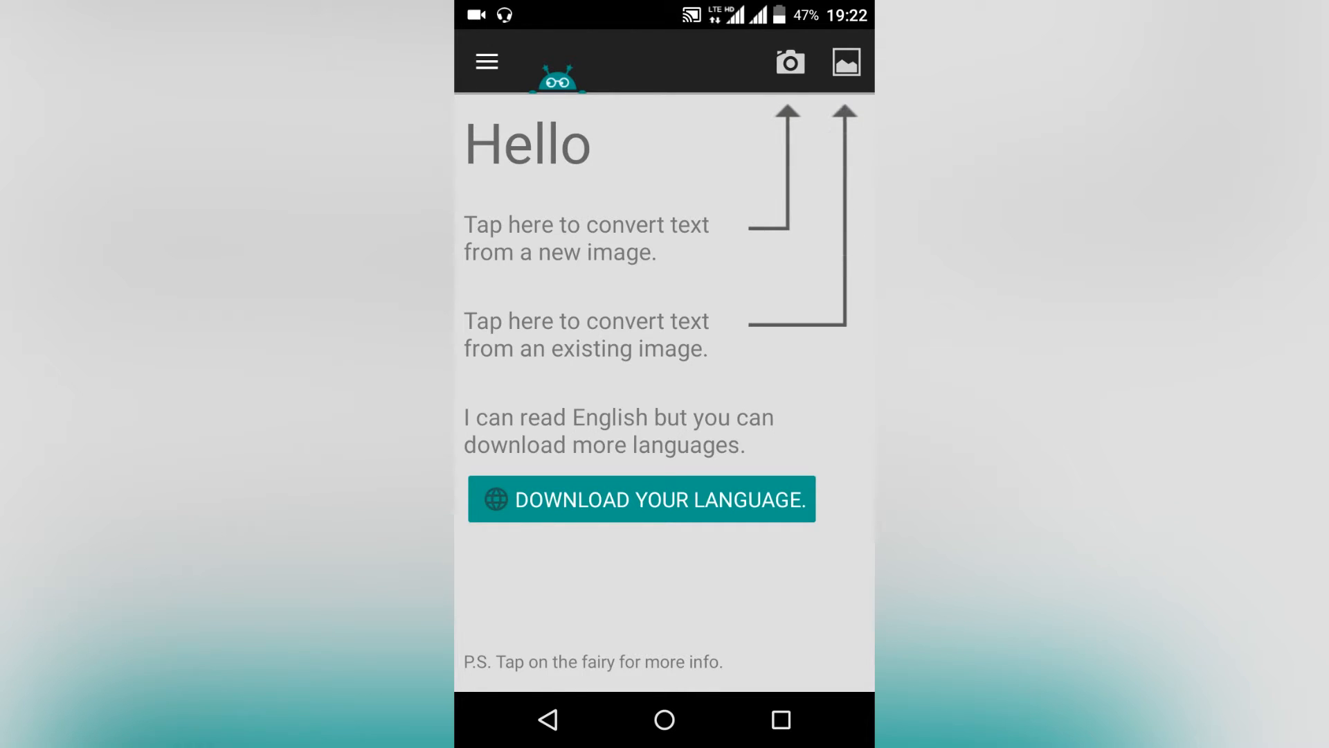
Step: Pick the Pokémon article screenshot from the gallery, dismiss the tip and accept the crop
left_click(845, 61)
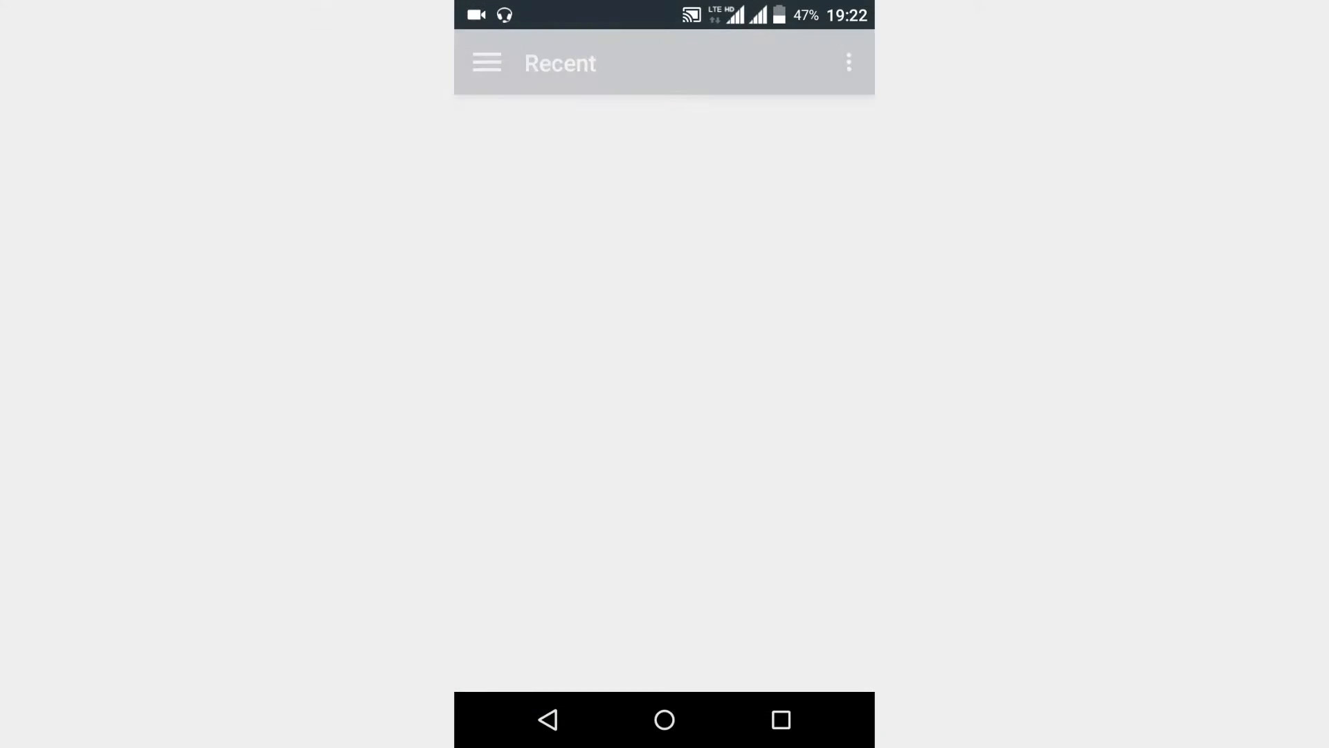
left_click(844, 62)
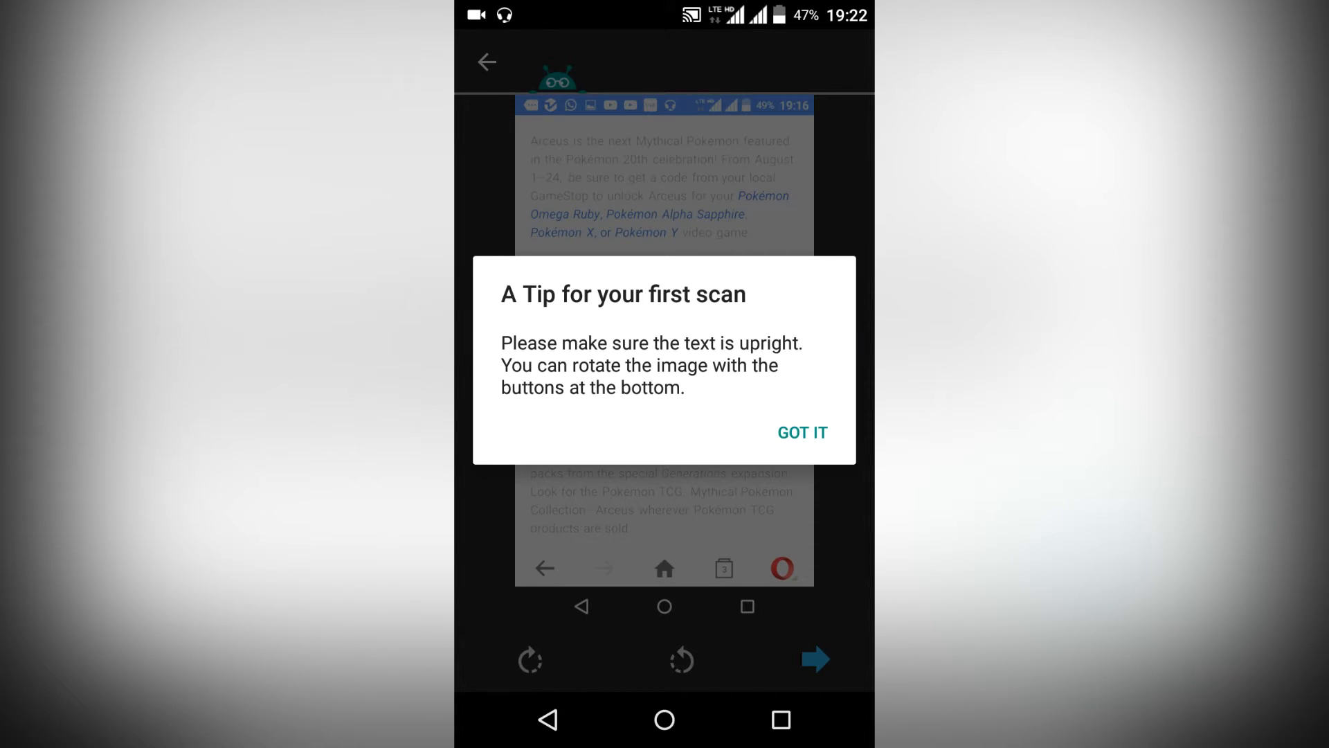
left_click(801, 432)
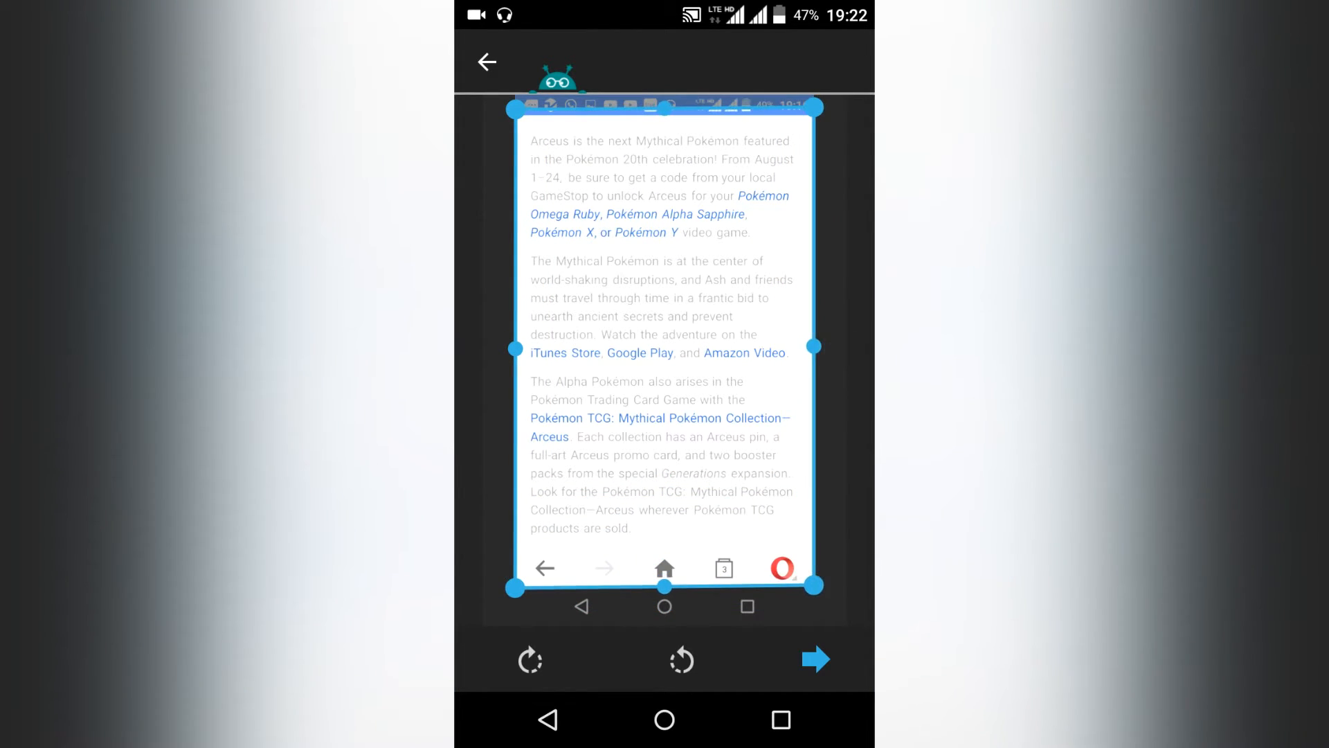
left_click(813, 659)
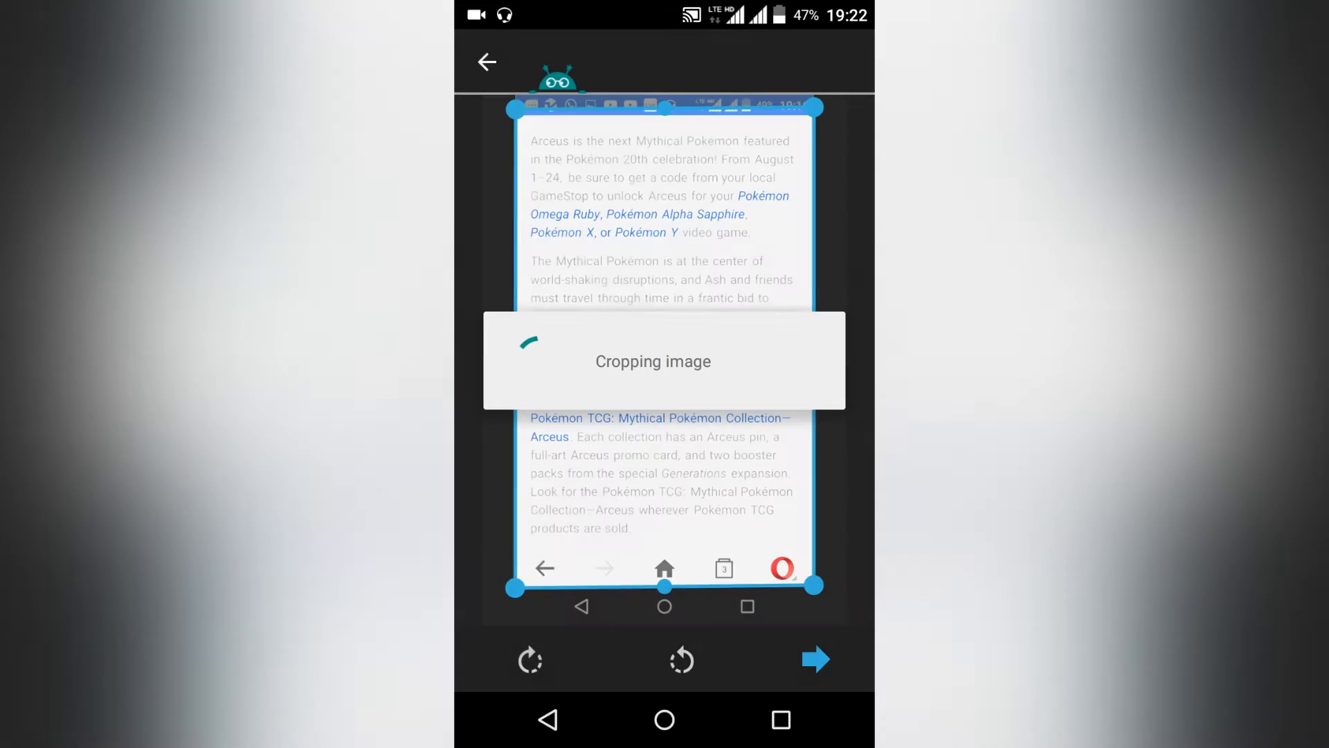
left_click(814, 659)
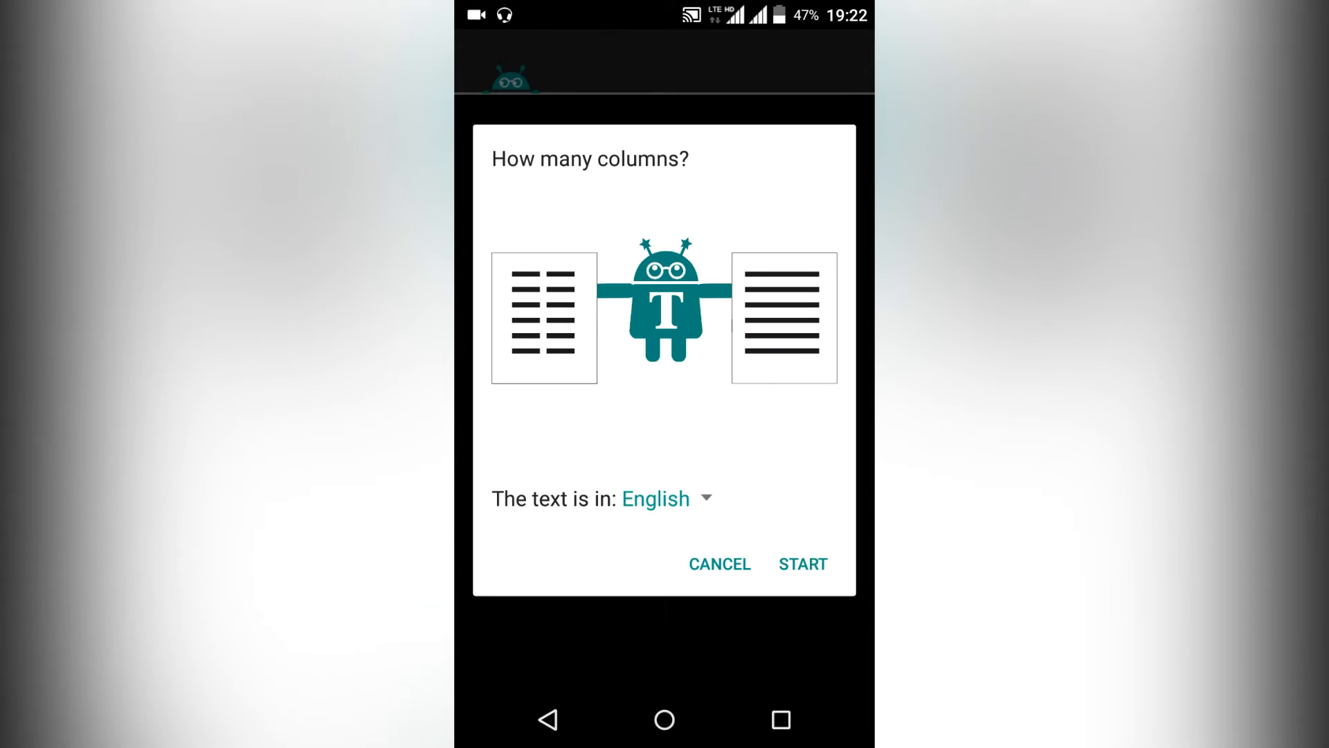
Step: Start English single-column recognition of the article and wait for the text to be read
left_click(802, 564)
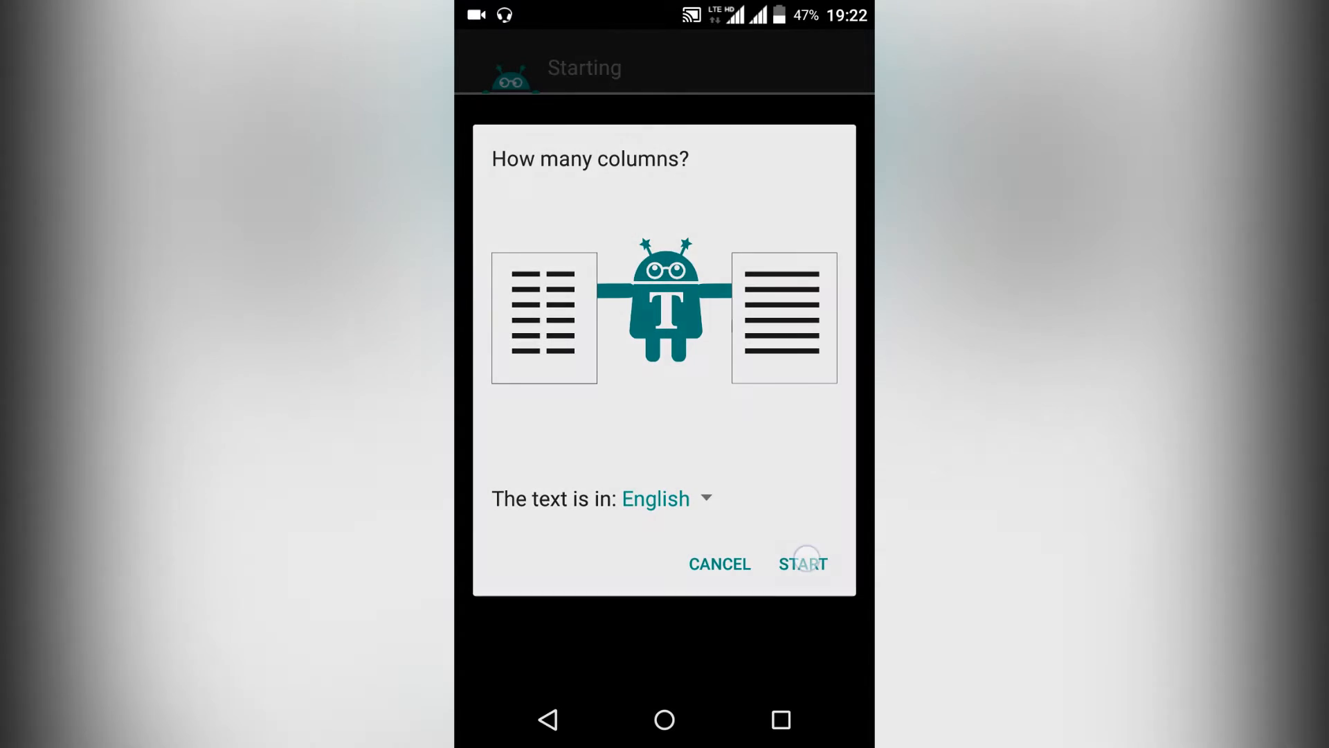
left_click(802, 563)
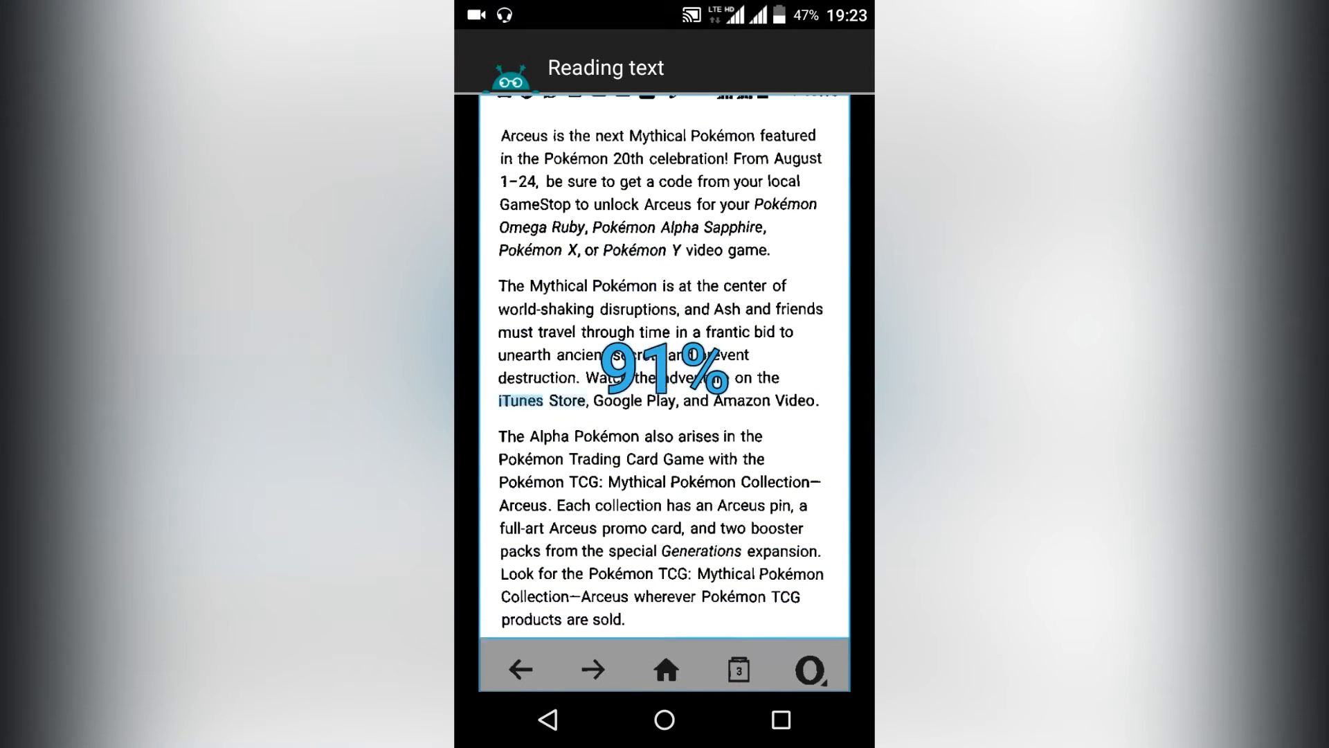
left_click(807, 668)
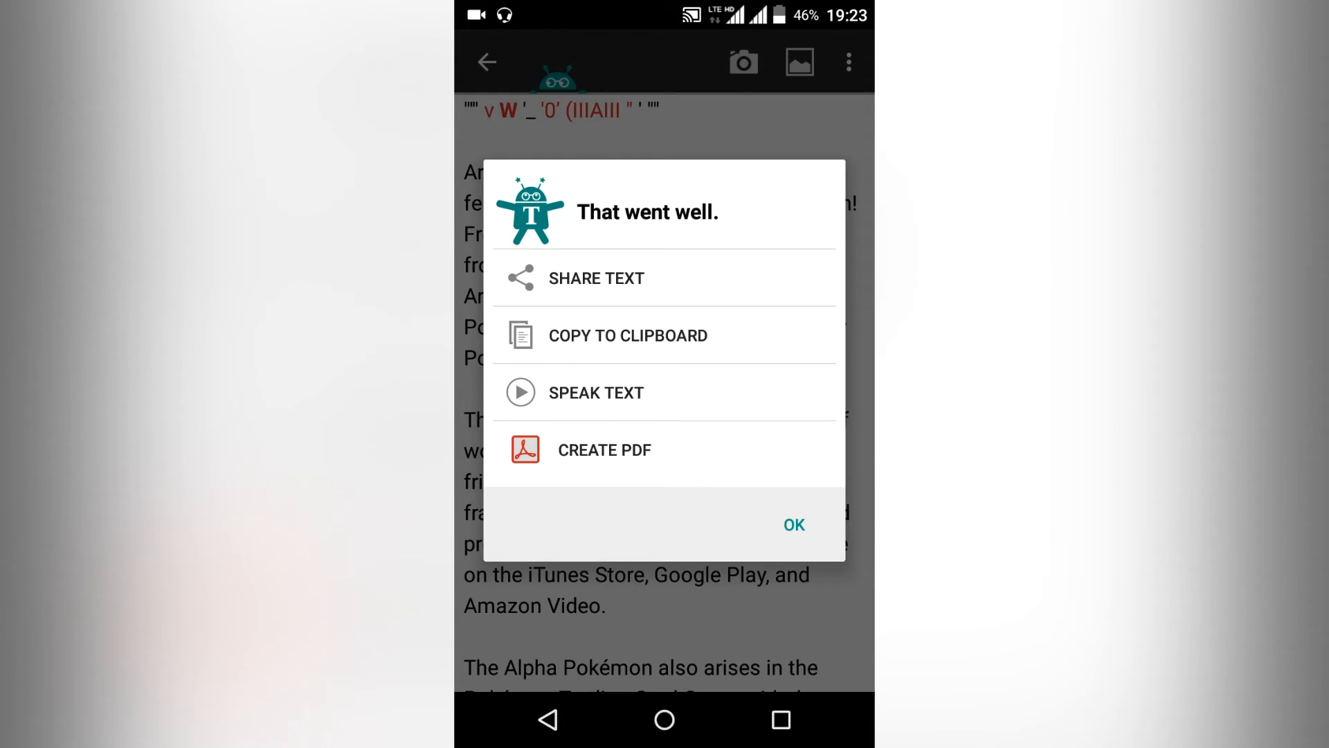
Step: Close the result dialog, type 'Gdhdj' into the text to test editing, then load the chat screenshot
left_click(794, 525)
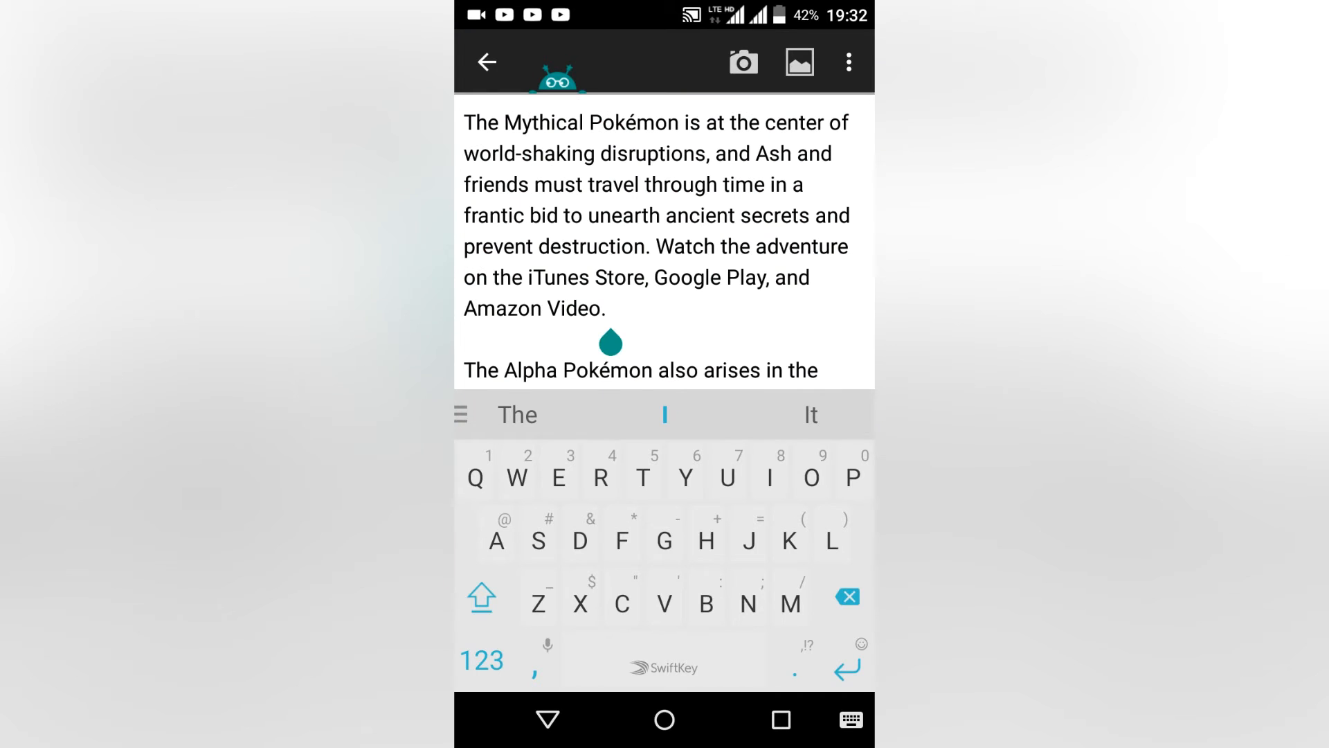
type("Gdhdj")
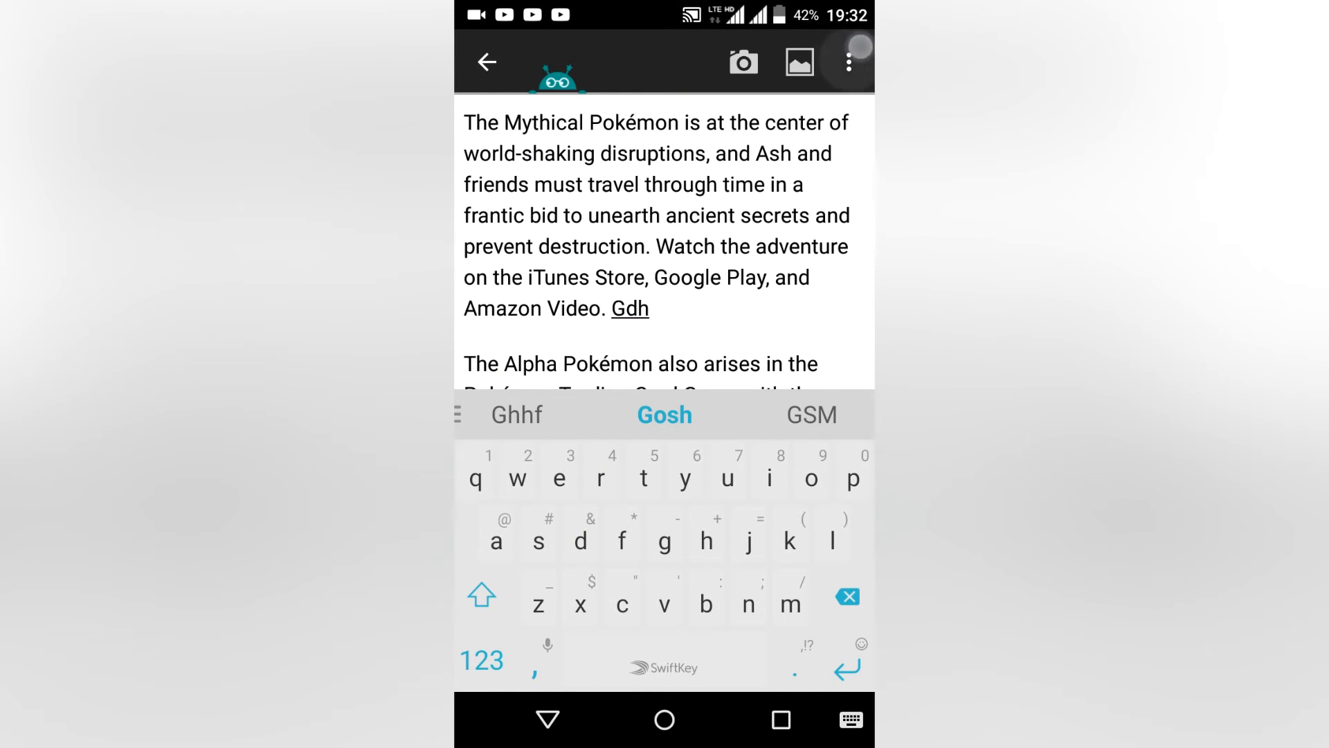
left_click(847, 61)
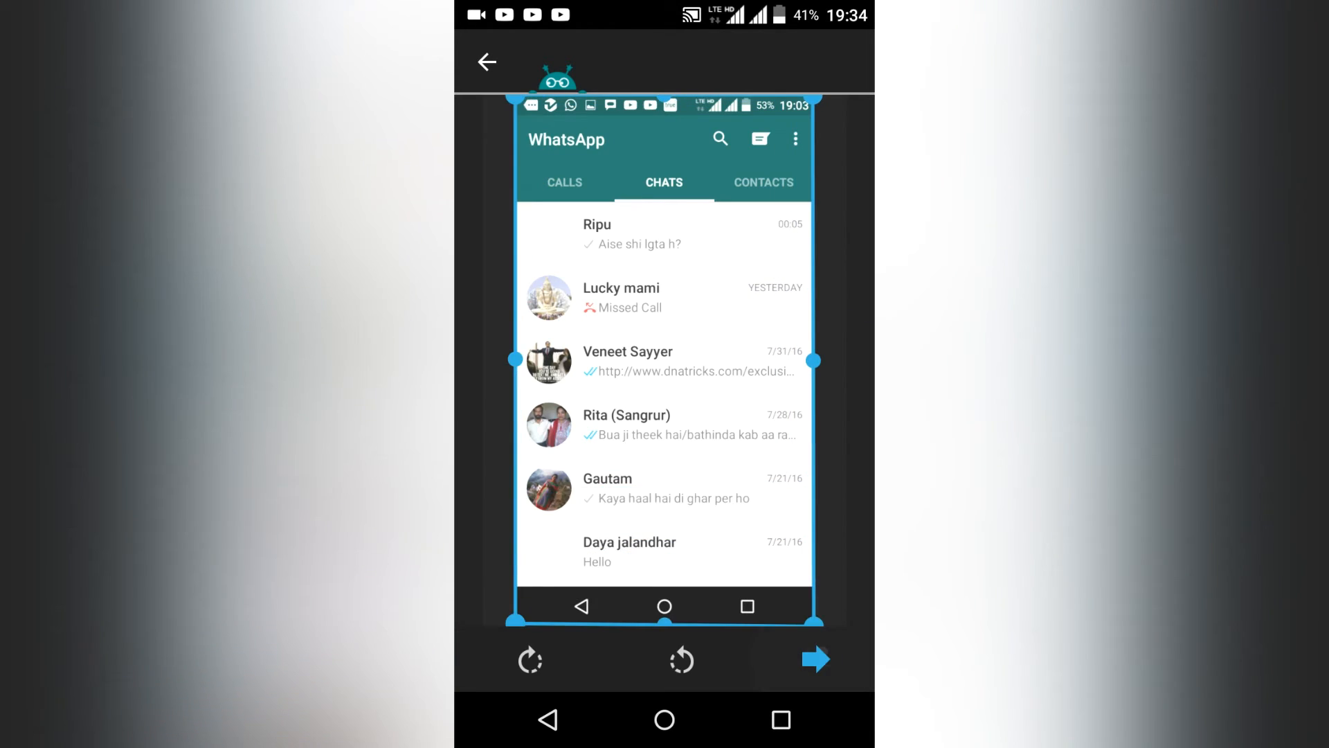
Step: Accept the chat screenshot crop, recognize its text and close the partial-success dialog
left_click(814, 661)
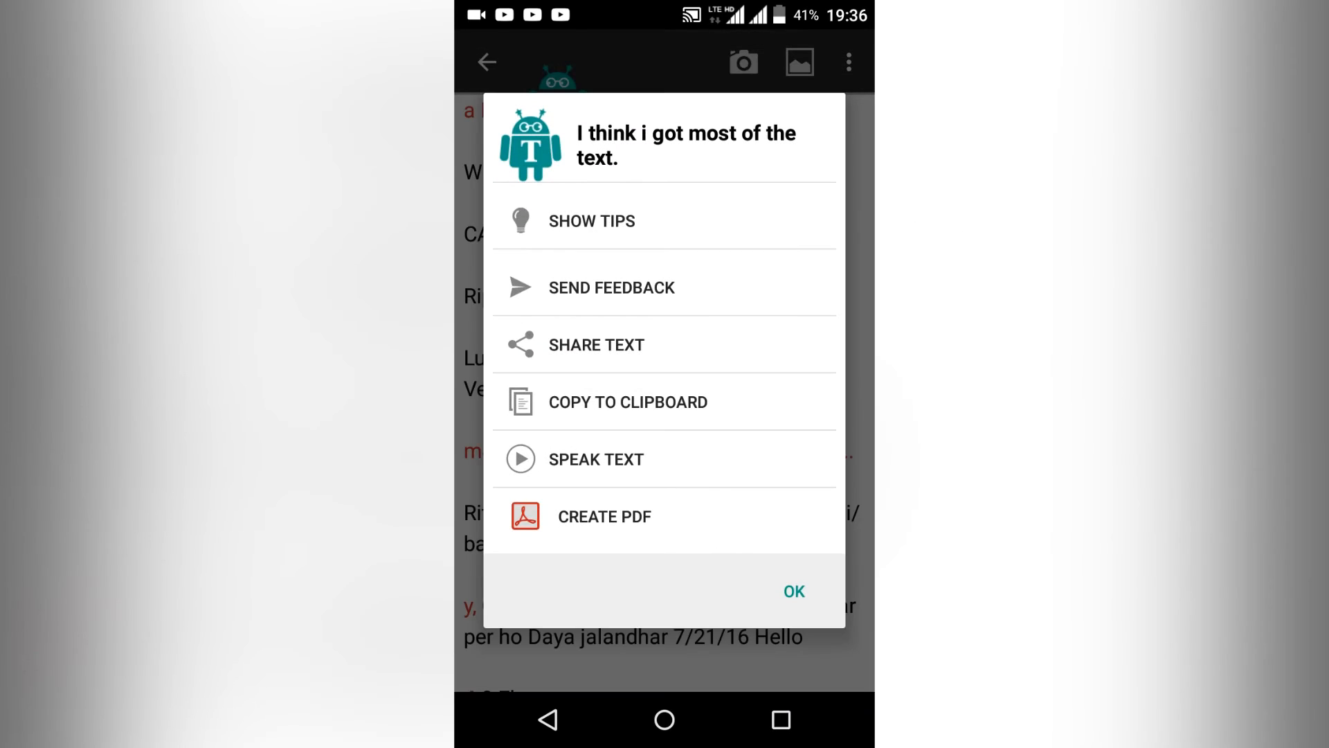
left_click(792, 591)
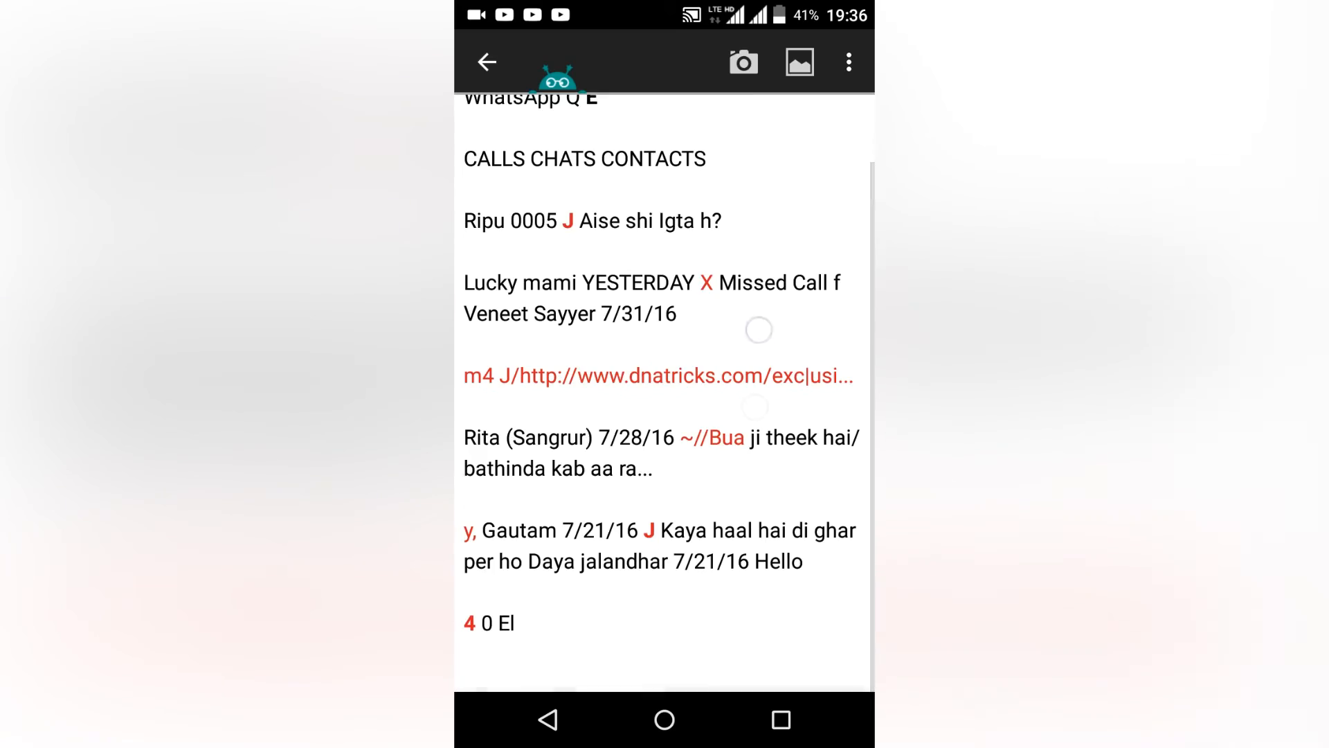